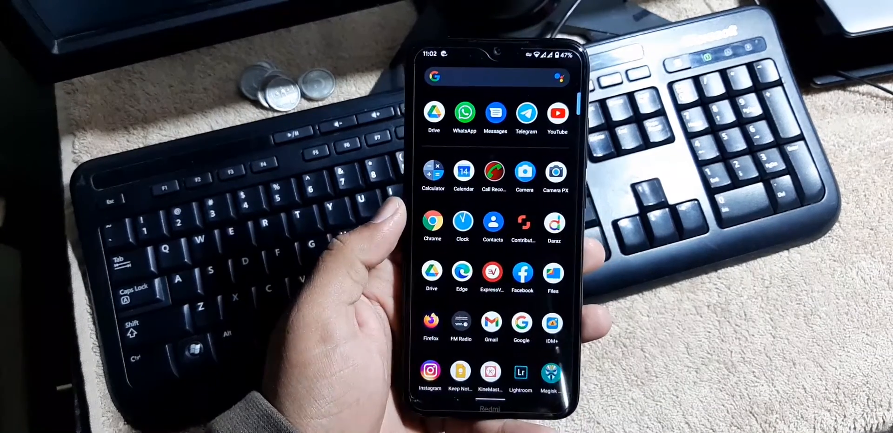
# Scroll the Pixel Launcher app drawer to the bottom, then return to the home screen.
pyautogui.scroll(-3)
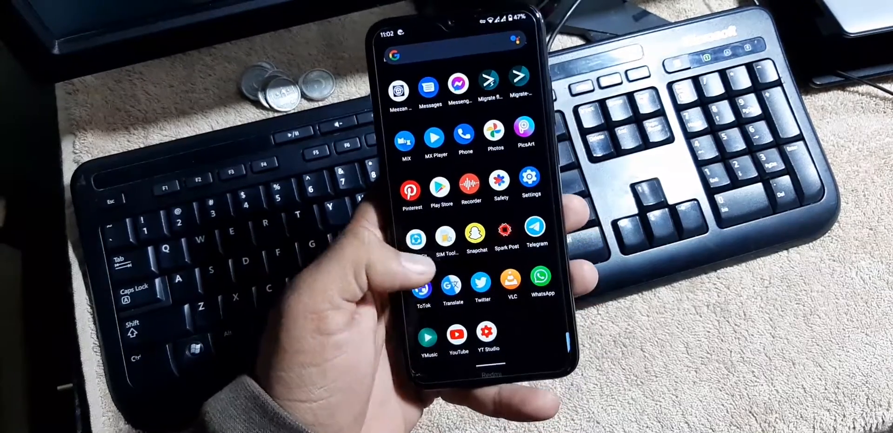
pyautogui.click(530, 183)
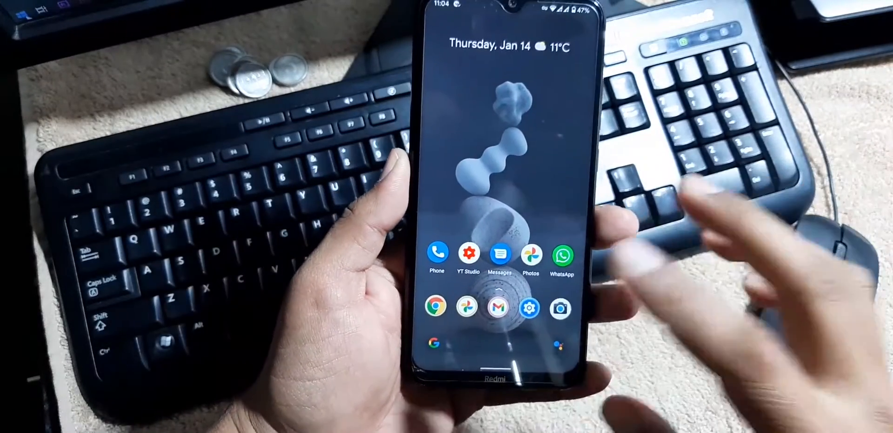
# Pull down and dismiss Quick Settings, then open the home screen's long-press options menu.
pyautogui.click(562, 310)
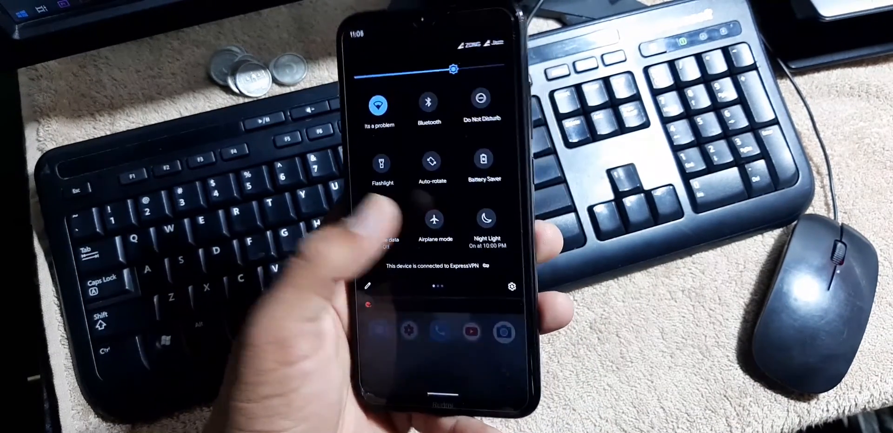
pyautogui.hscroll(-3)
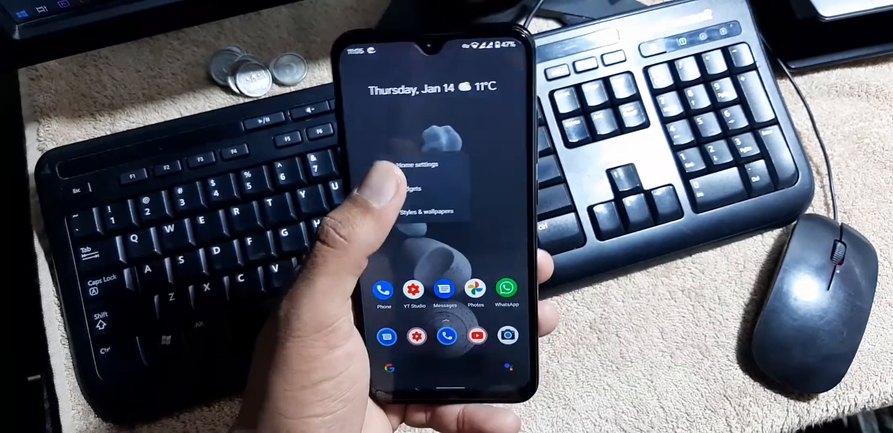
# Open Battery settings showing 46% charge, Battery Saver off and Adaptive Battery on.
pyautogui.click(418, 164)
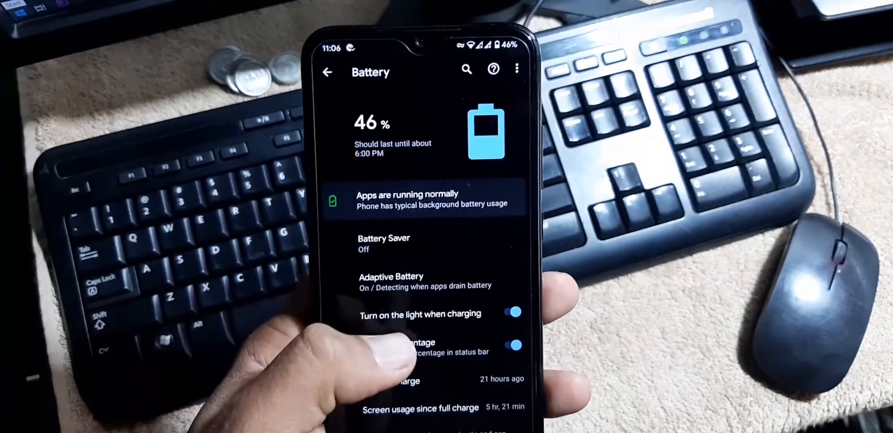
# Leave Battery, then toggle Dark theme off and back on in Display settings.
pyautogui.click(511, 345)
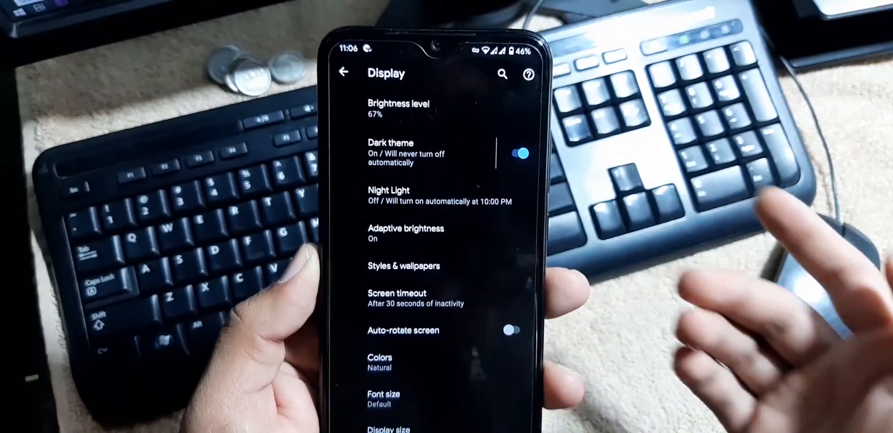
pyautogui.click(519, 153)
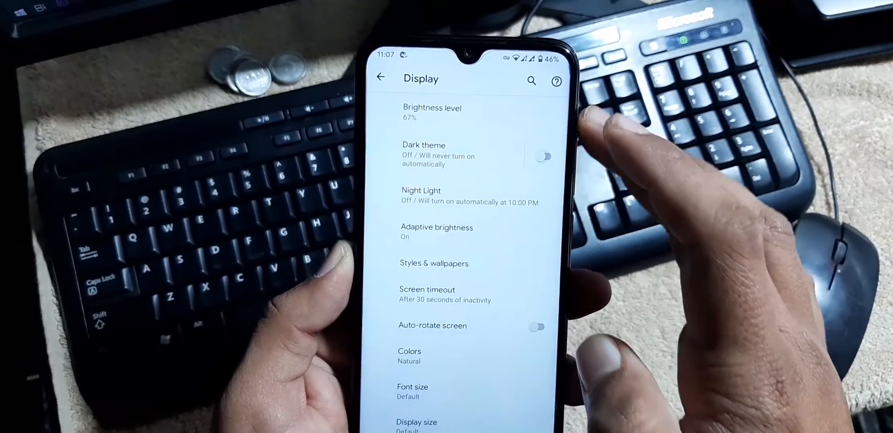
pyautogui.click(541, 157)
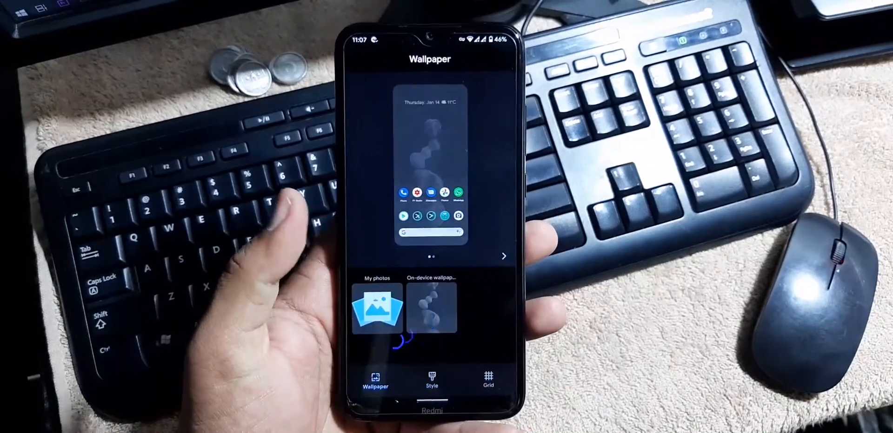
# Browse all wallpaper categories, preview 2x2 and 3x3 home grids, then return to Display.
pyautogui.click(431, 308)
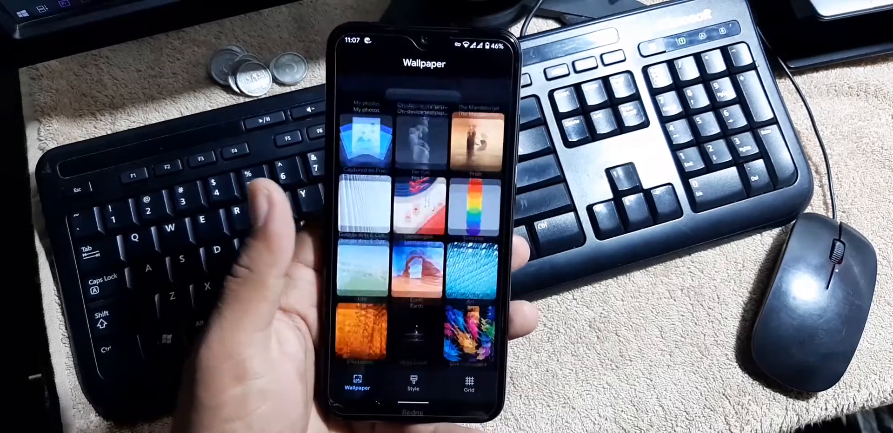
pyautogui.scroll(-3)
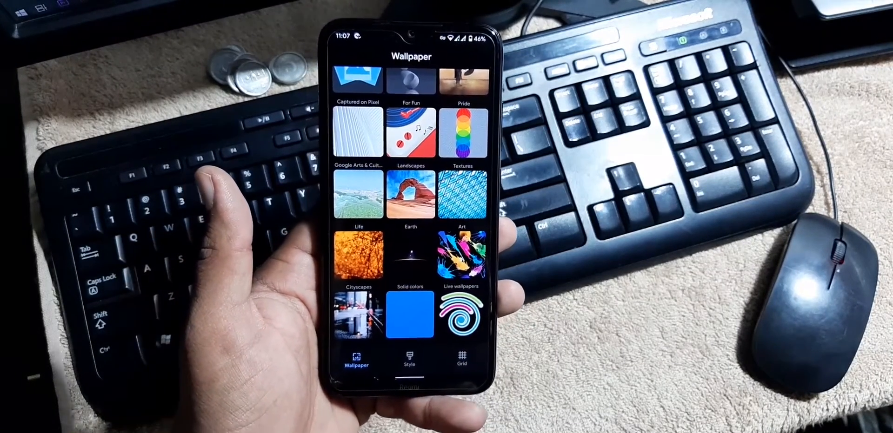
pyautogui.click(409, 359)
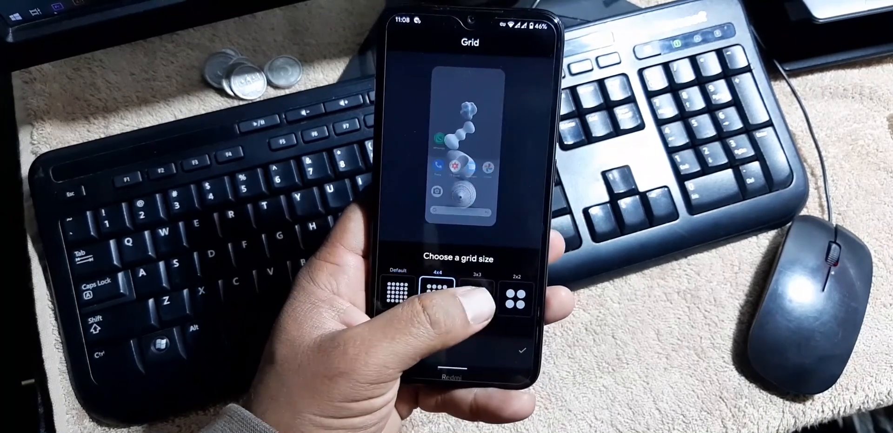
pyautogui.click(516, 295)
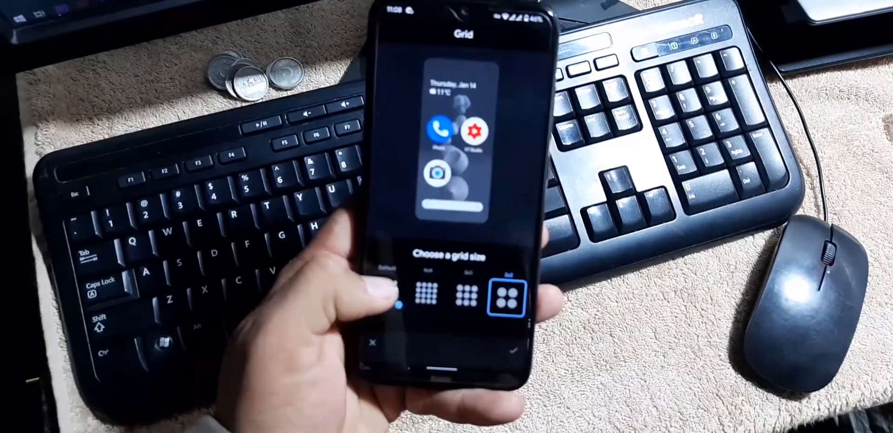
pyautogui.click(460, 295)
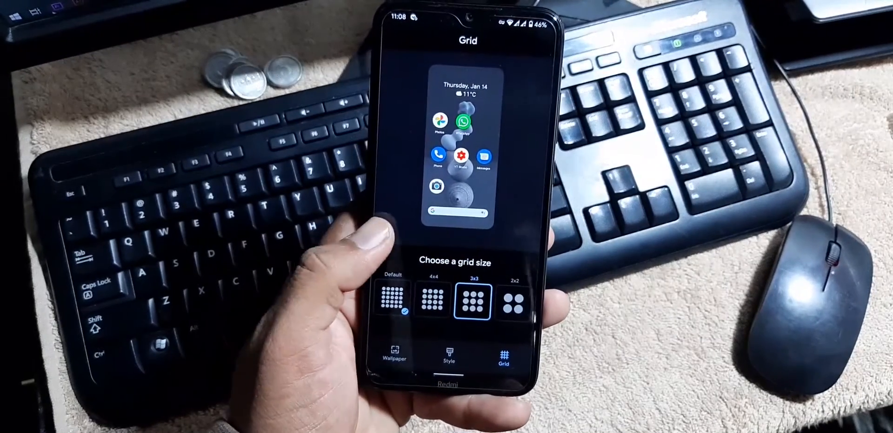
pyautogui.click(392, 33)
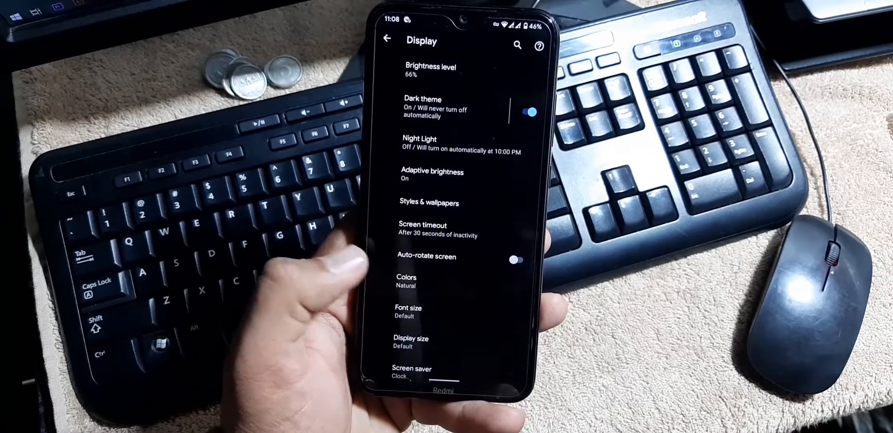
# Glance at the Sound settings page, then open Security from the main Settings list.
pyautogui.click(406, 281)
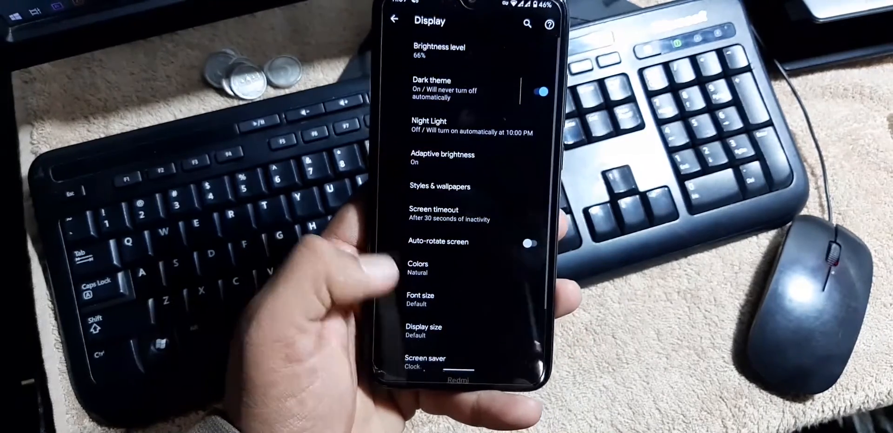
pyautogui.scroll(-3)
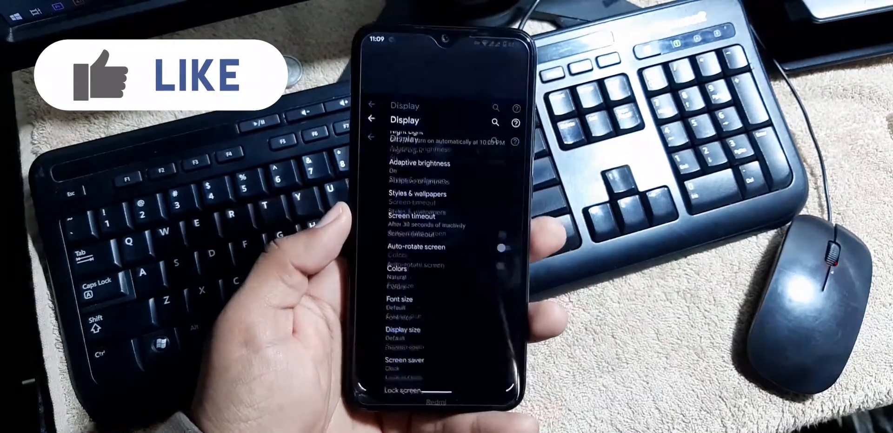
pyautogui.click(372, 119)
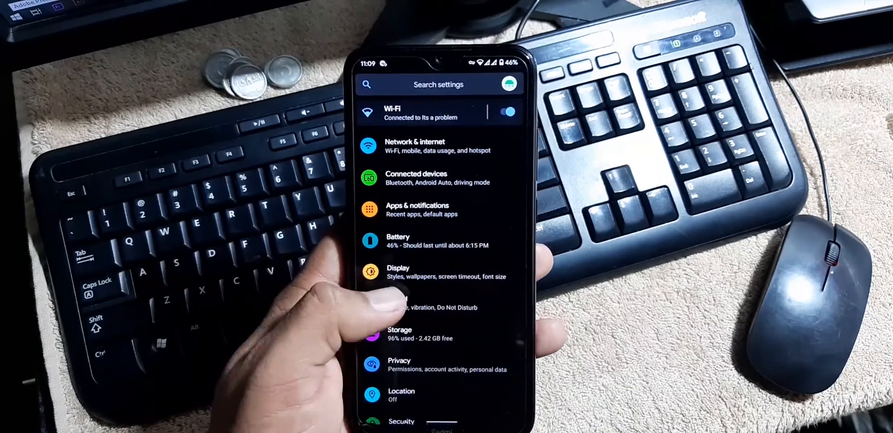
pyautogui.click(421, 301)
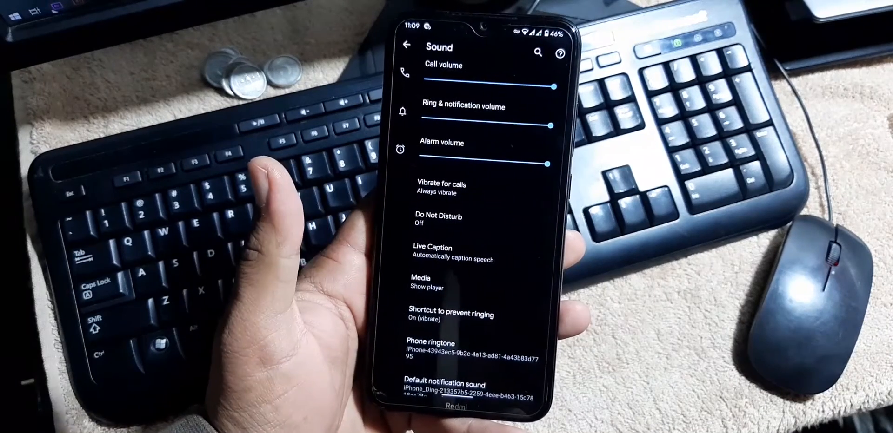
pyautogui.click(407, 46)
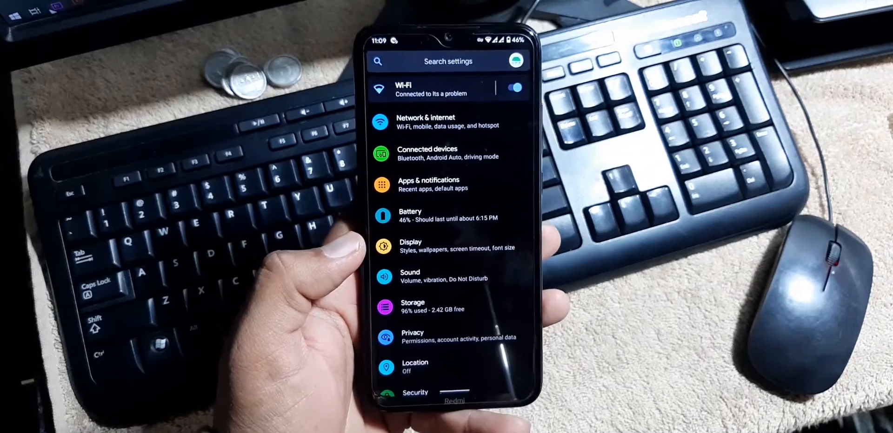
pyautogui.scroll(-3)
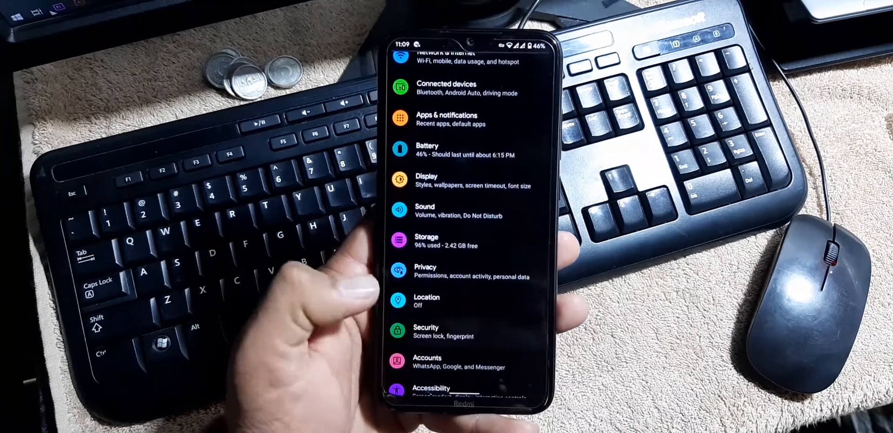
pyautogui.click(444, 332)
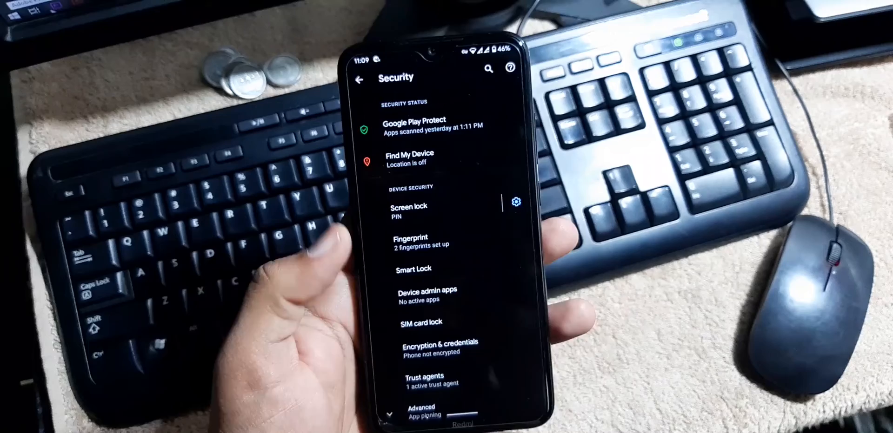
# View the Smart Lock explanation, then back out of Security to the main Settings list.
pyautogui.click(408, 206)
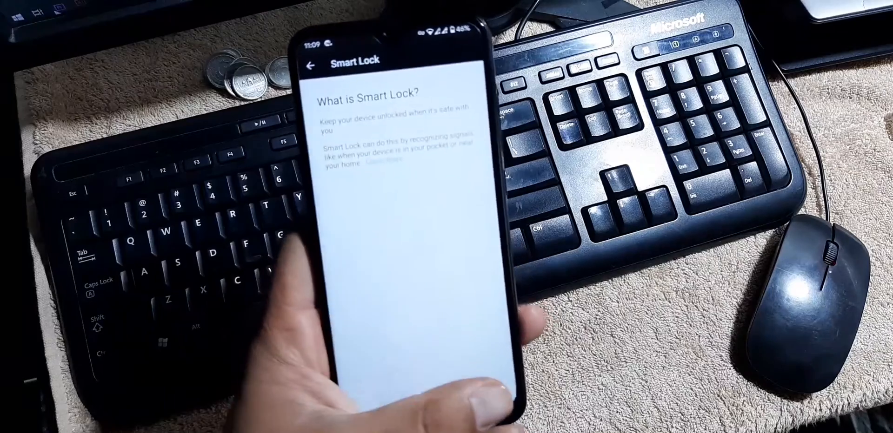
pyautogui.click(309, 63)
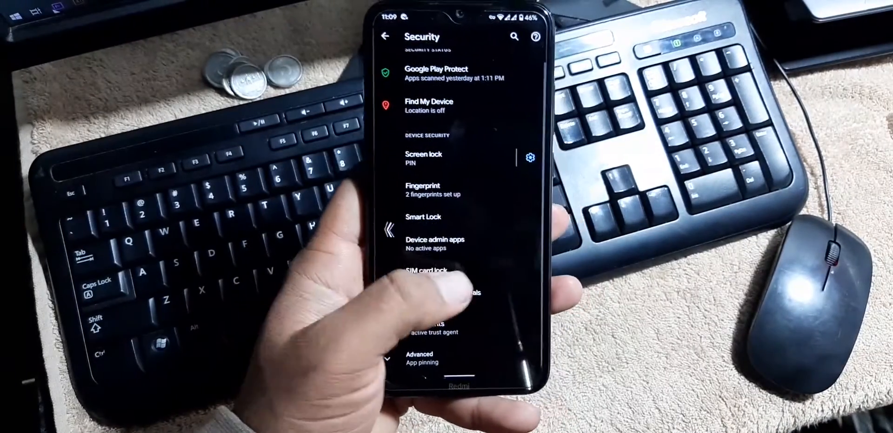
pyautogui.click(383, 35)
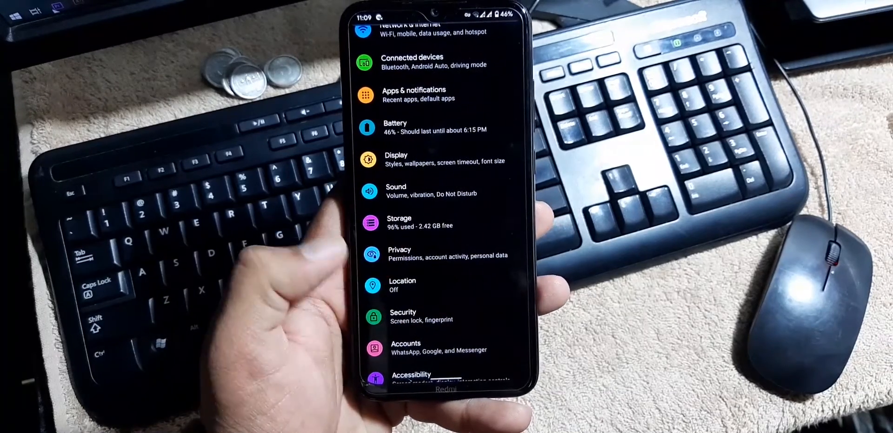
# View Xiaomi Parts' display colour calibration screen, then open the System settings page.
pyautogui.scroll(-3)
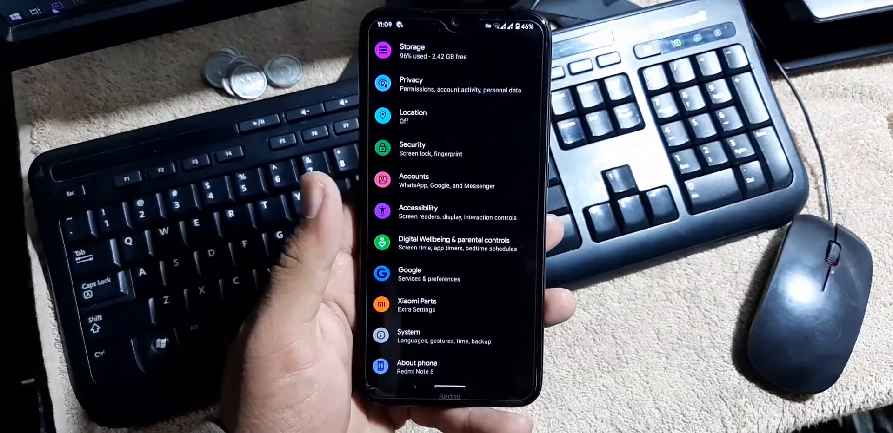
pyautogui.click(418, 305)
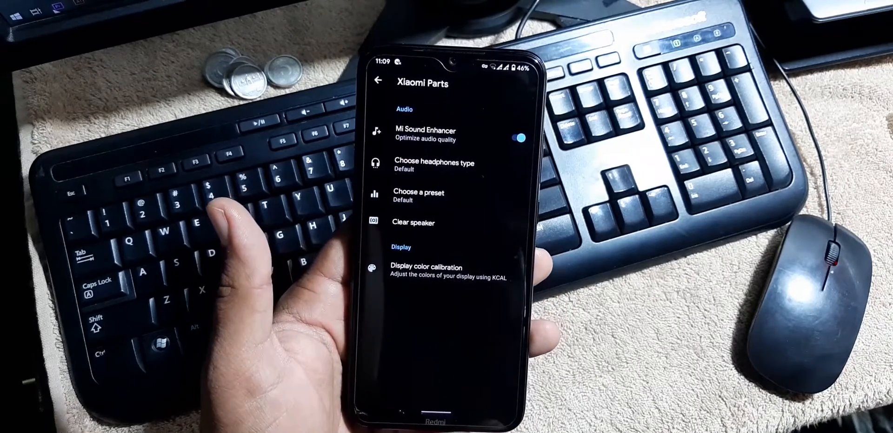
pyautogui.click(424, 271)
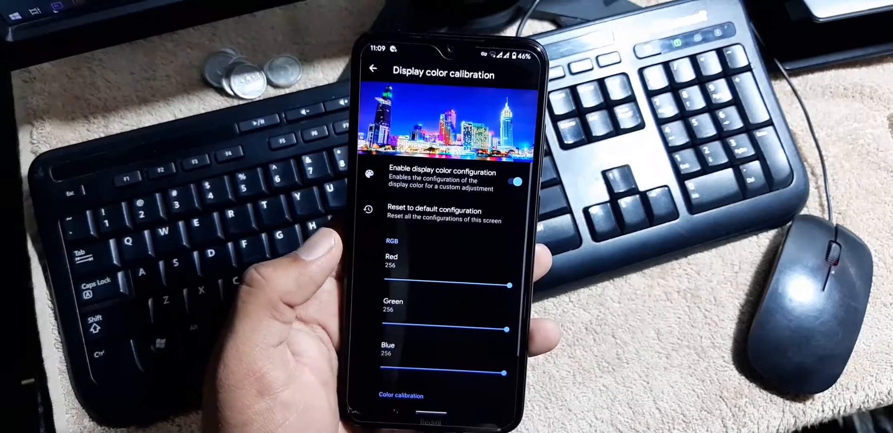
pyautogui.click(373, 69)
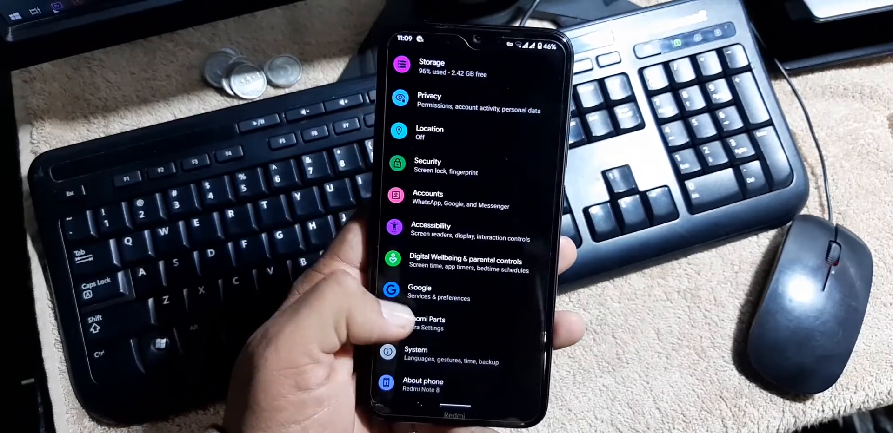
pyautogui.click(415, 356)
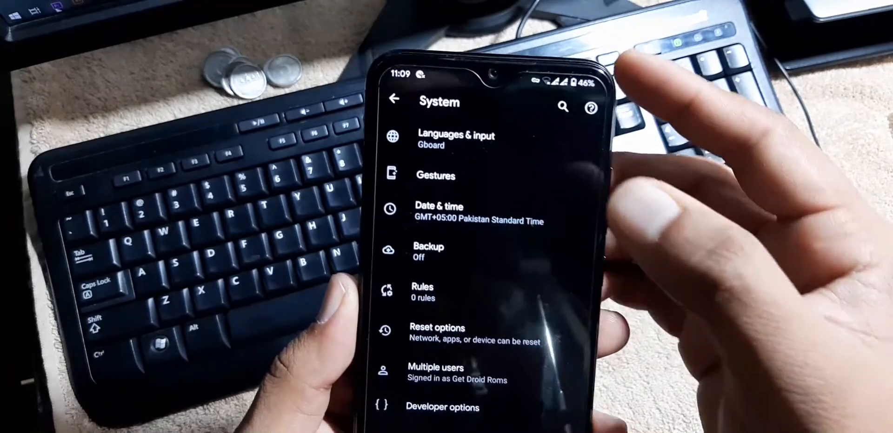
# View Gestures, System navigation and back-gesture sensitivity pages, then back out to the main list.
pyautogui.click(436, 176)
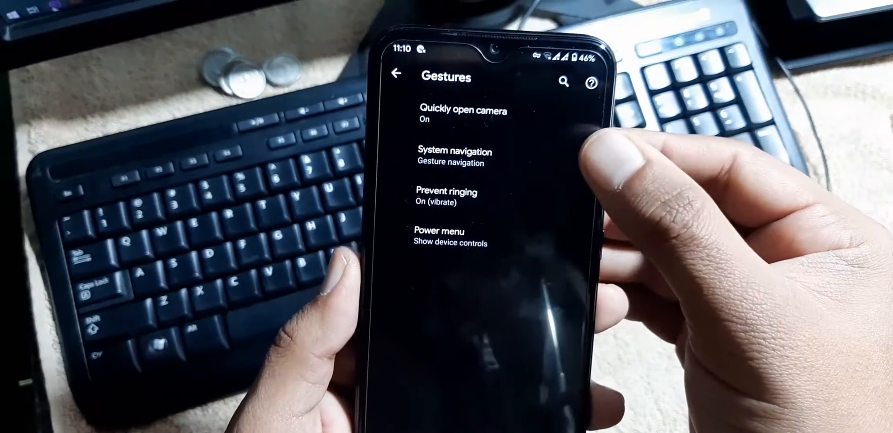
pyautogui.click(454, 157)
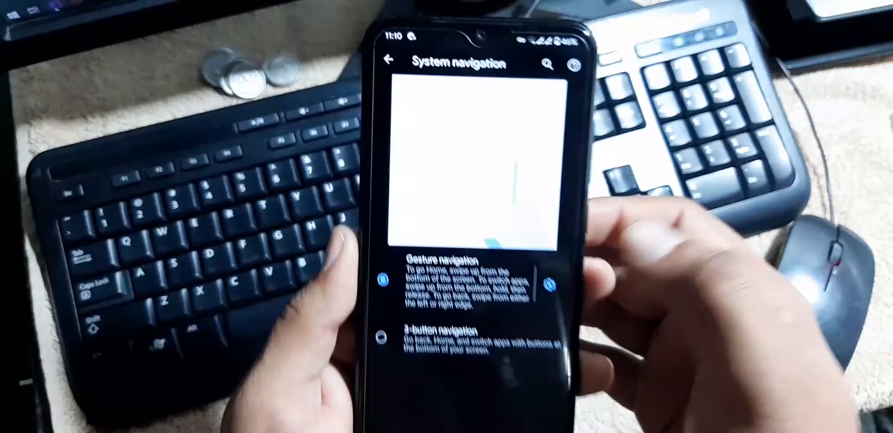
pyautogui.click(560, 282)
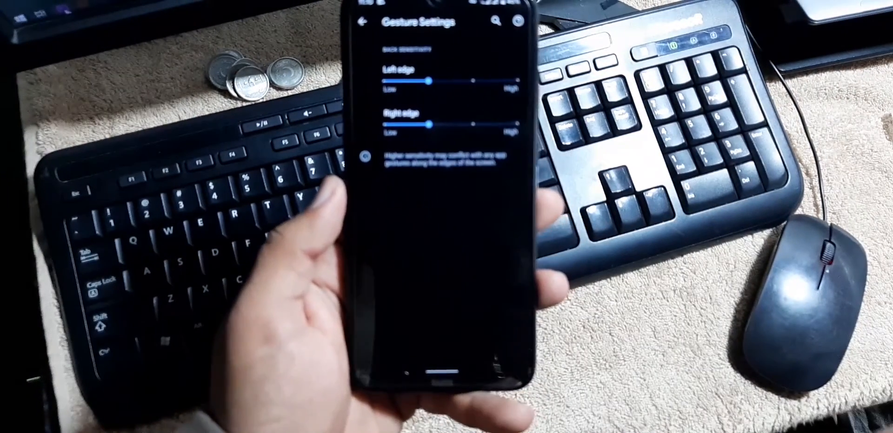
pyautogui.click(362, 22)
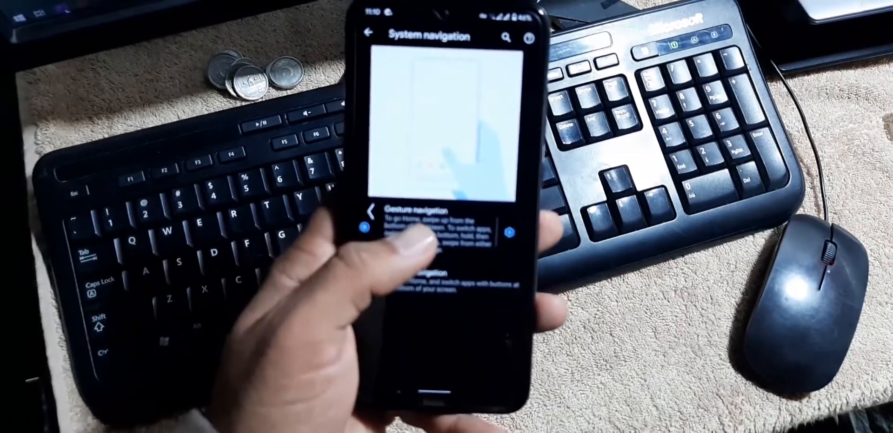
pyautogui.click(368, 32)
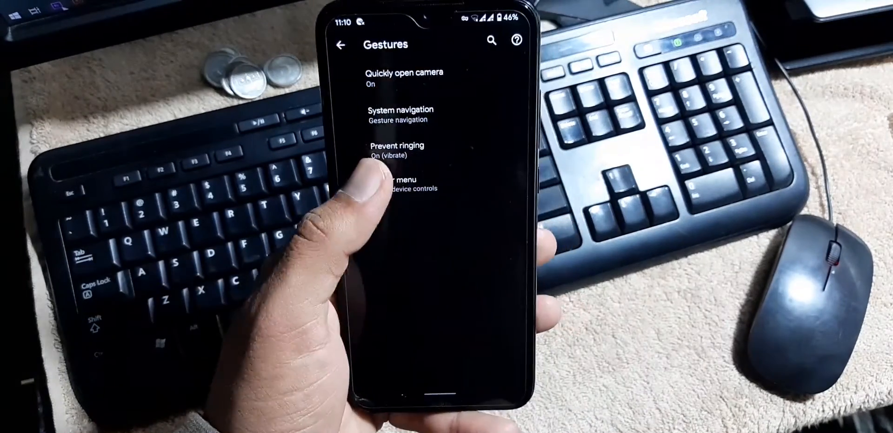
pyautogui.click(340, 44)
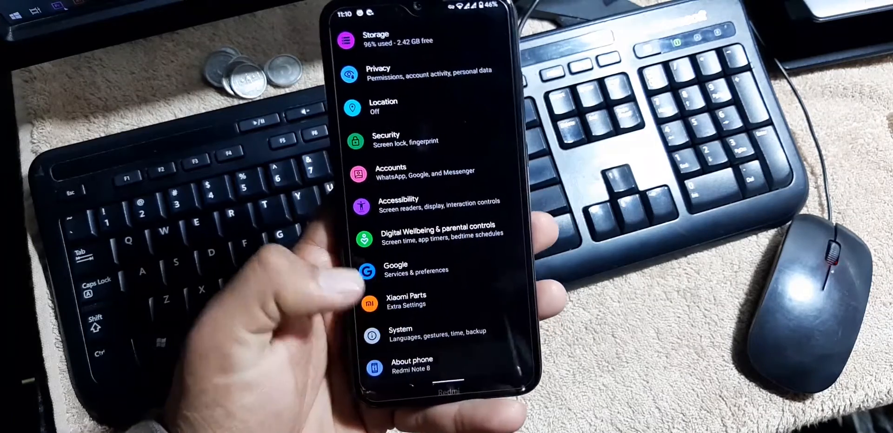
# Exit Settings and open the power menu with emergency, power off, restart and device controls.
pyautogui.click(411, 364)
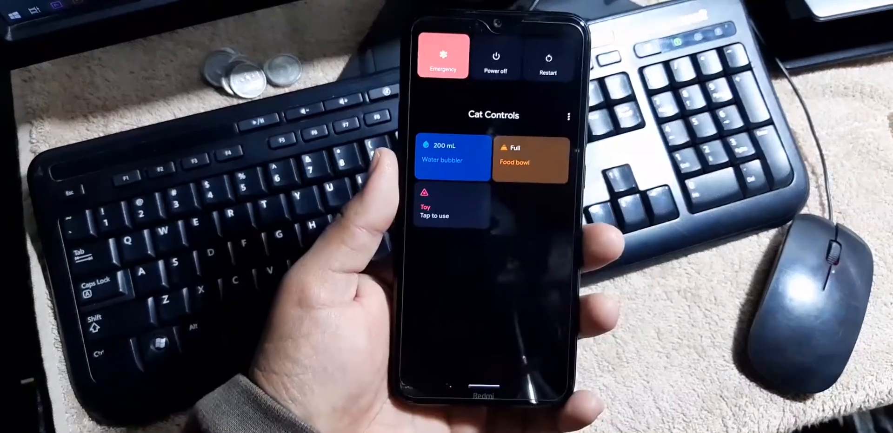
# Reboot the phone from the power menu into PitchBlack Recovery.
pyautogui.click(548, 59)
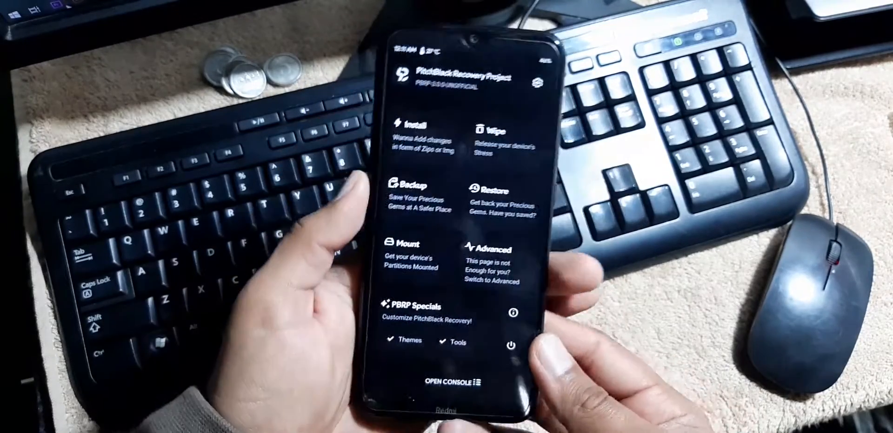
pyautogui.click(496, 139)
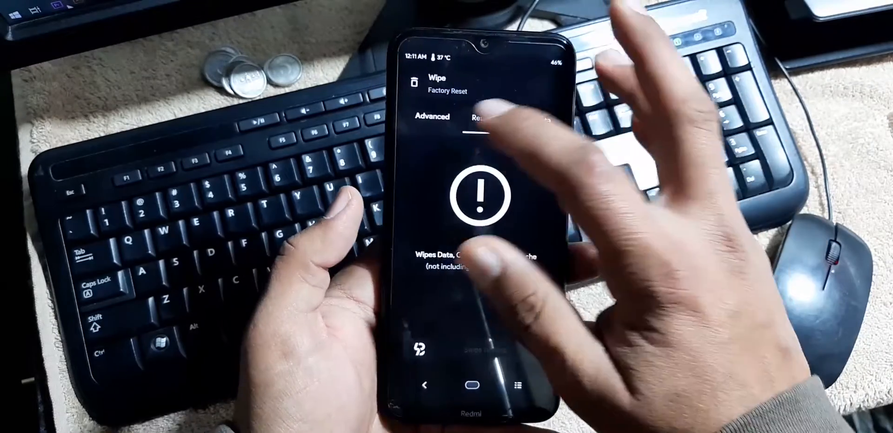
pyautogui.click(432, 116)
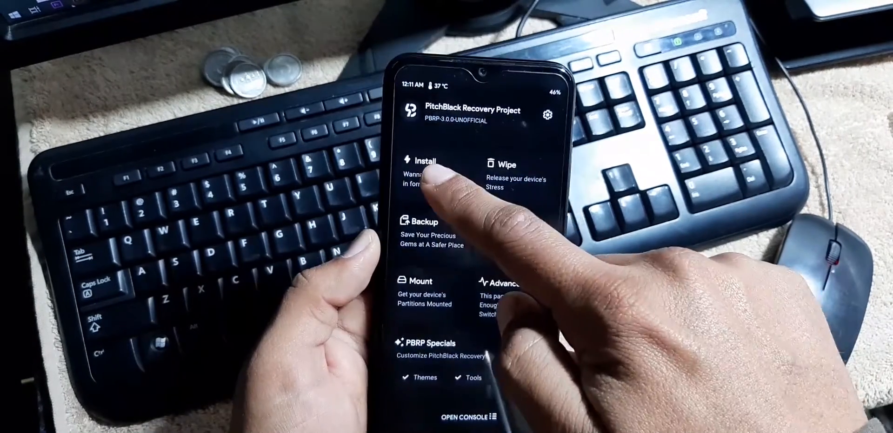
# Queue the PixelExperience zip from /sdcard in the installer and return to the main menu.
pyautogui.click(422, 164)
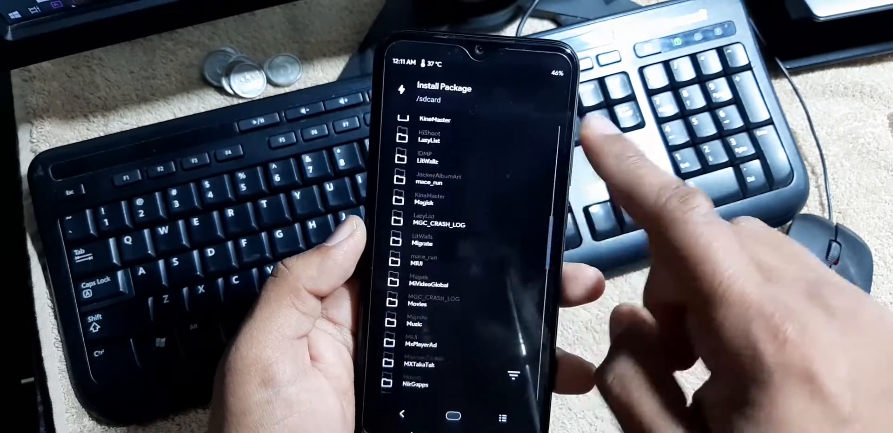
pyautogui.scroll(-3)
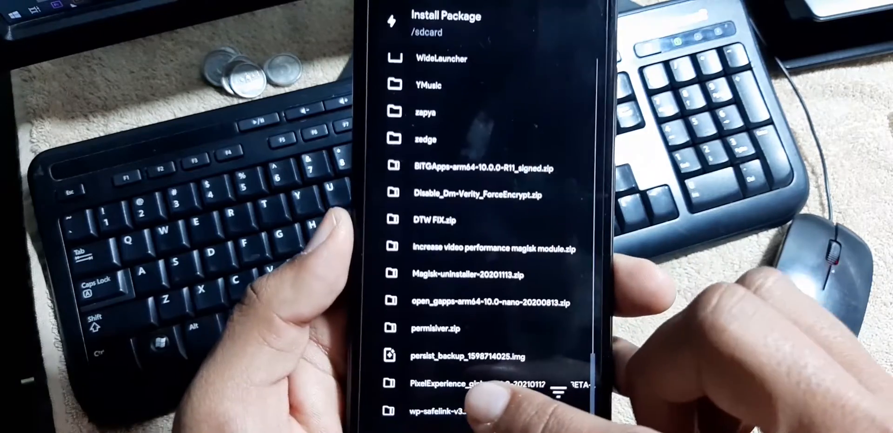
pyautogui.scroll(-3)
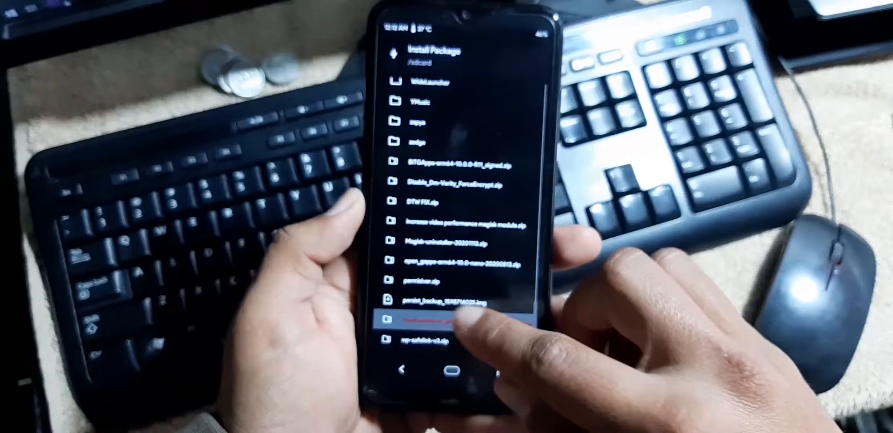
pyautogui.click(444, 322)
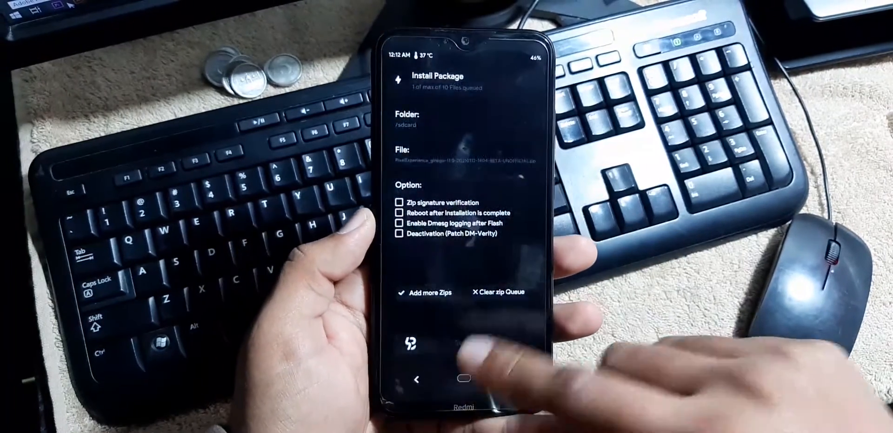
pyautogui.click(417, 379)
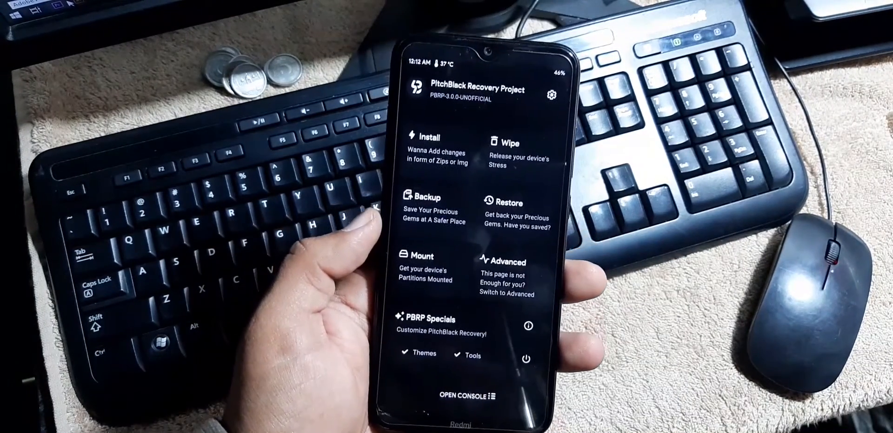